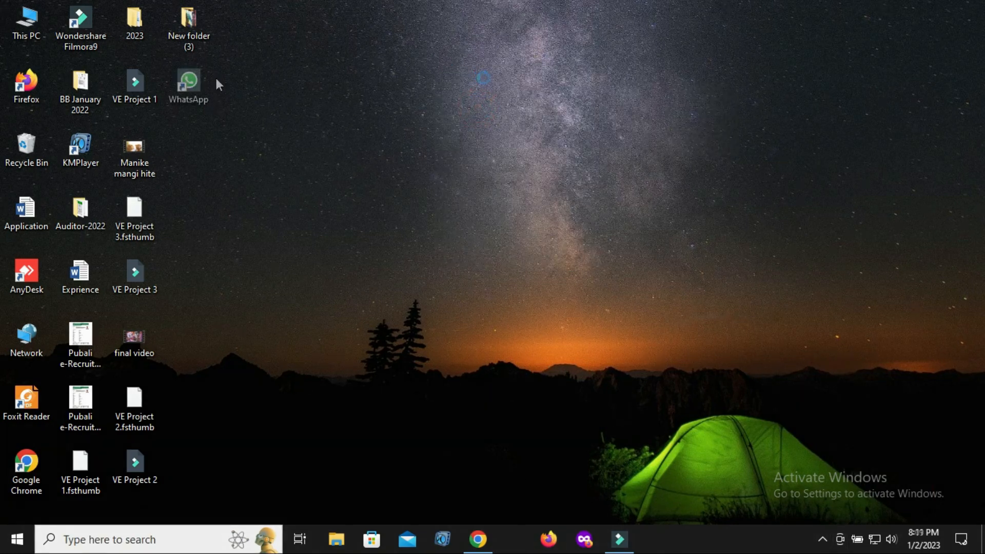
# - Launch the WhatsApp desktop shortcut and close its window again
pyautogui.click(189, 81)
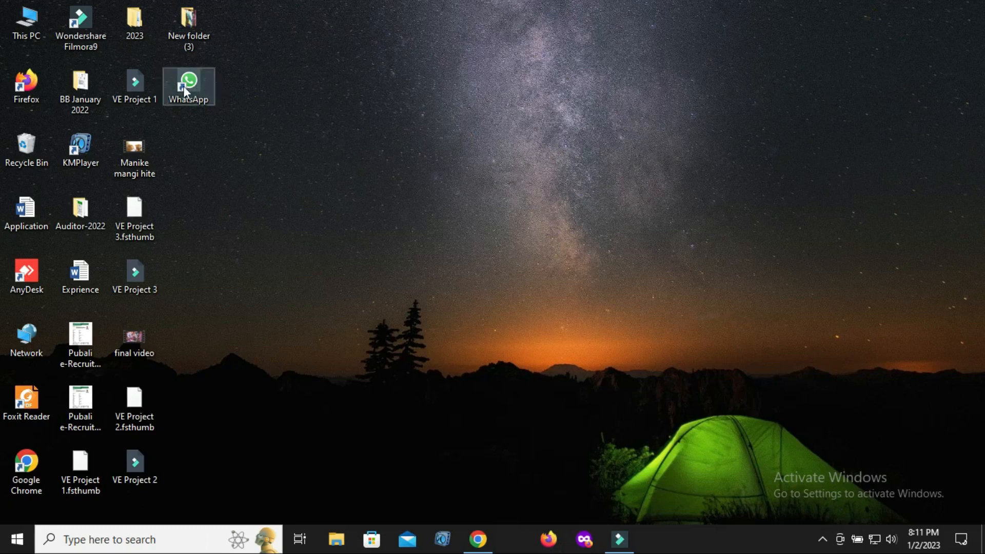
pyautogui.moveTo(193, 87)
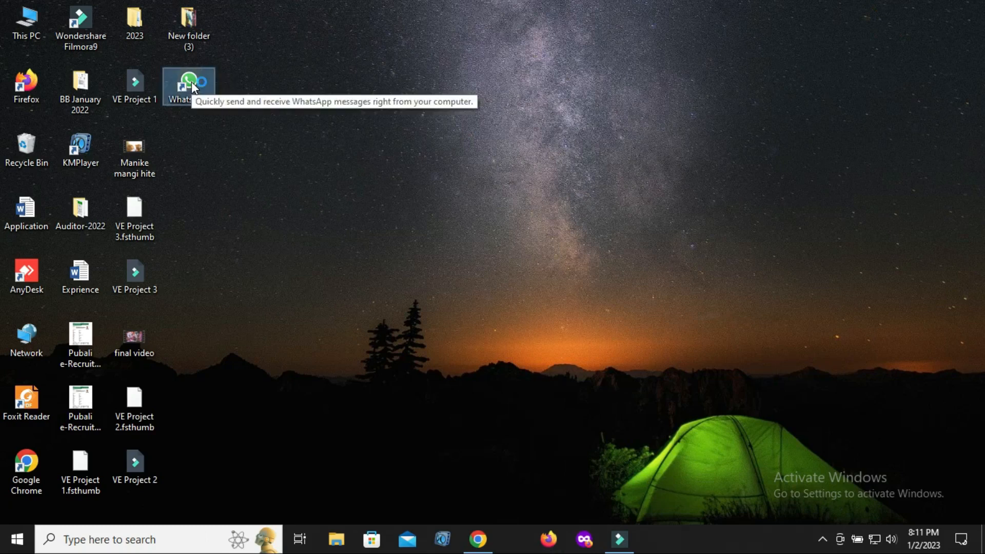
pyautogui.doubleClick(186, 81)
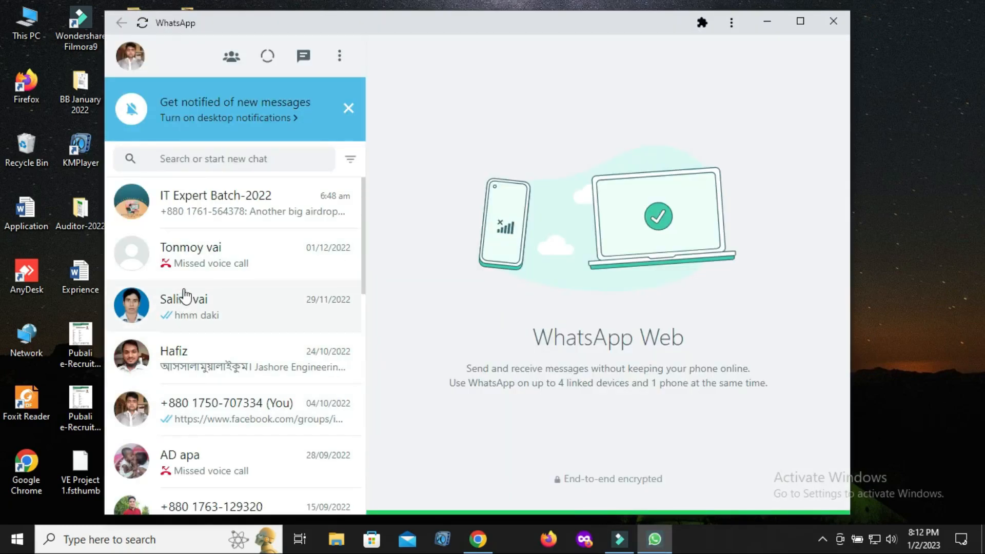
pyautogui.moveTo(287, 357)
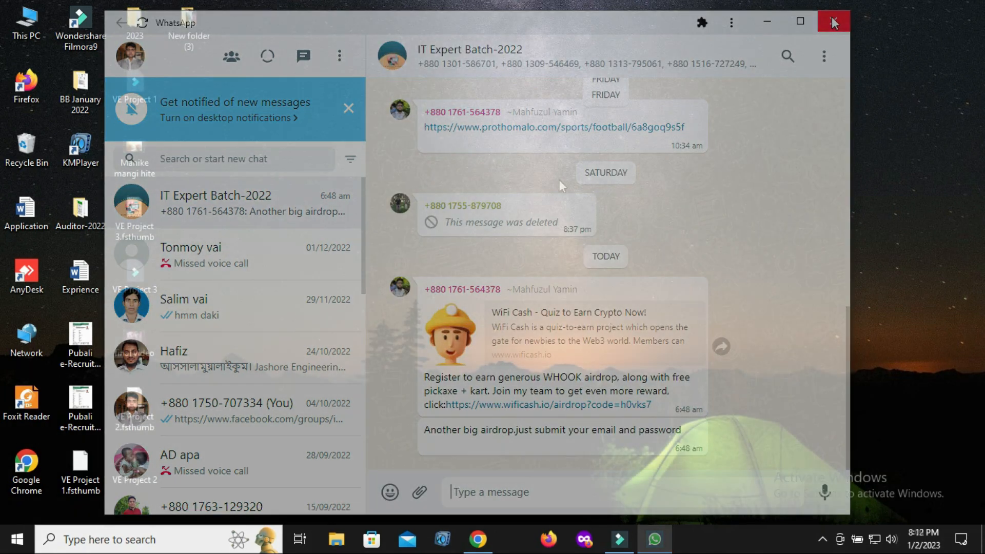
pyautogui.click(833, 21)
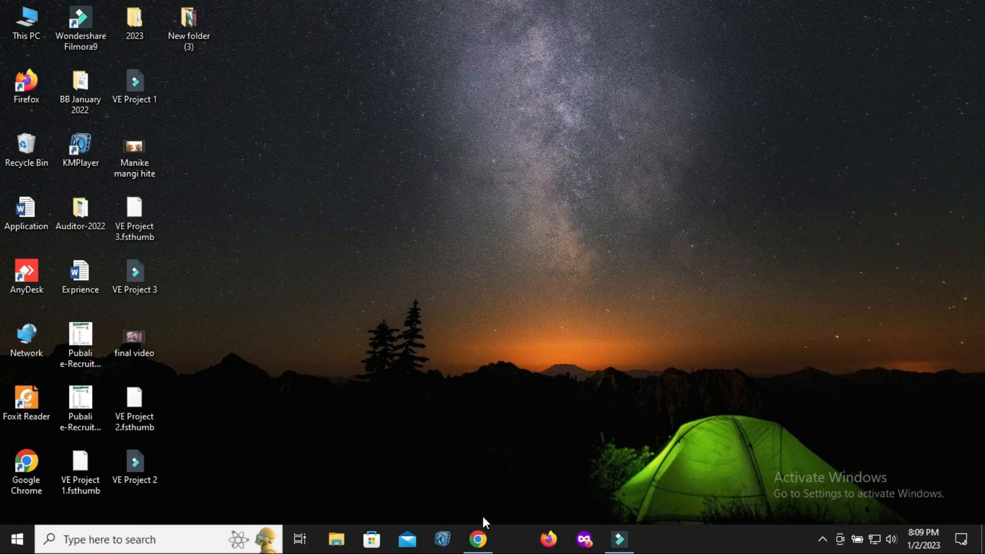
# - Start Google Chrome and begin entering web.whatsapp.com in the address bar
pyautogui.click(478, 539)
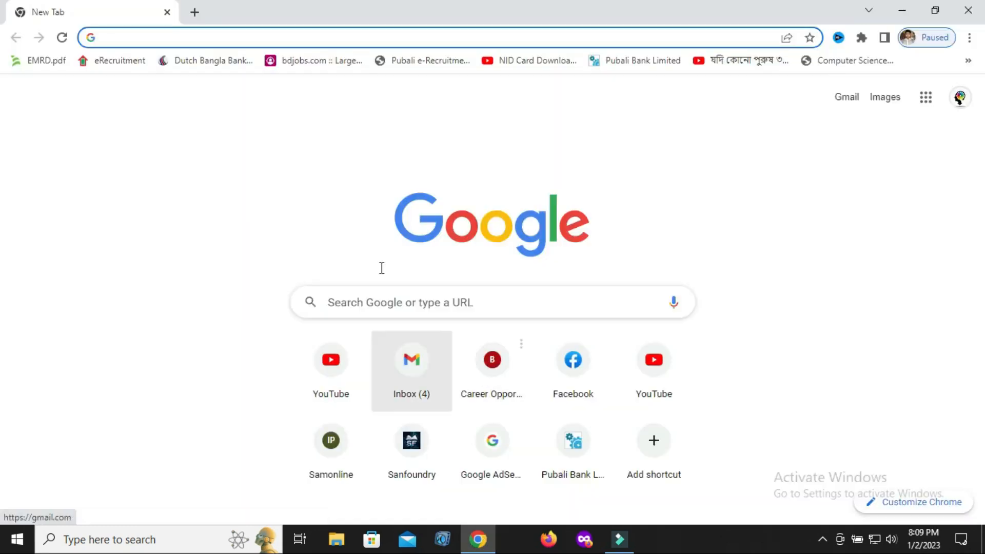
pyautogui.write('web.whatsapp.com')
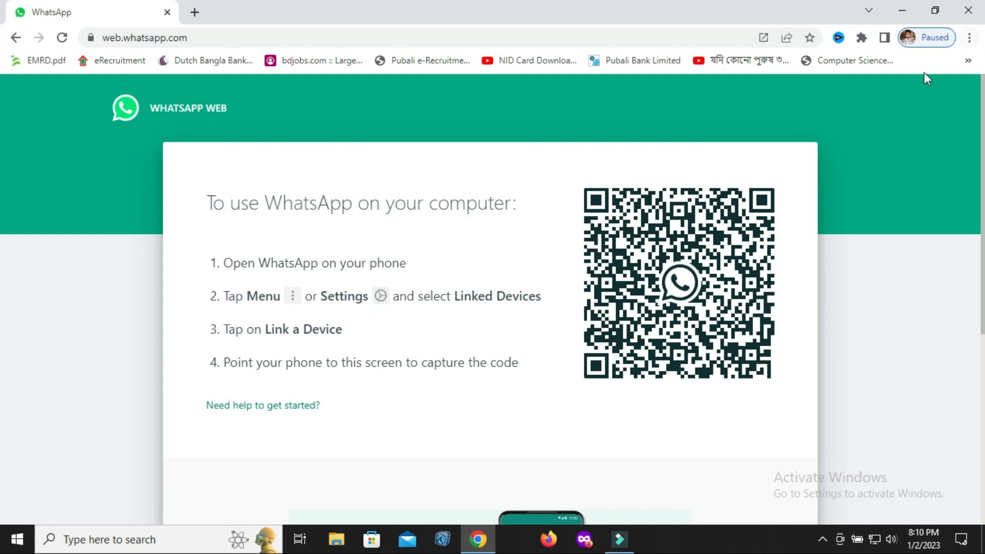
# - Create a WhatsApp shortcut with 'Open as window' ticked, then close the new app window
pyautogui.click(968, 37)
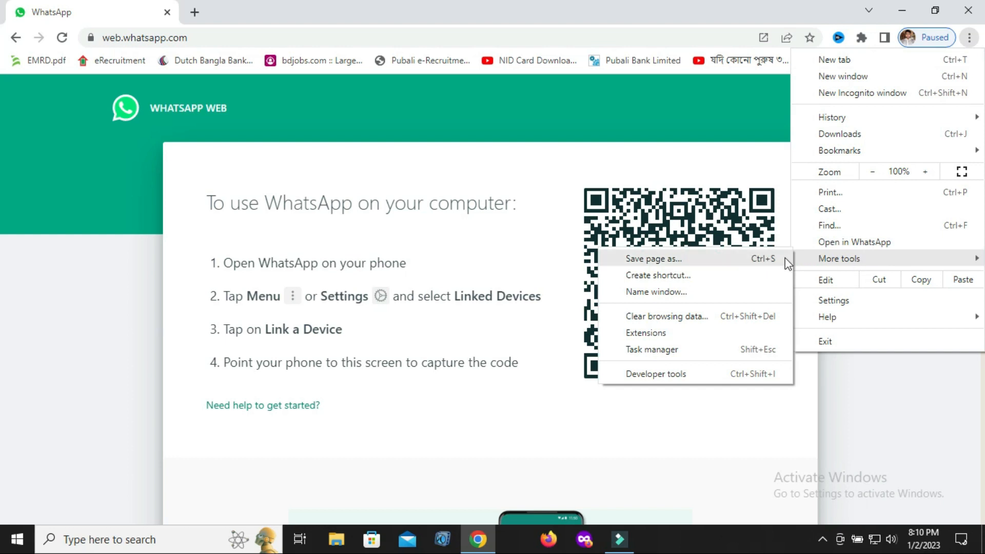
pyautogui.moveTo(672, 280)
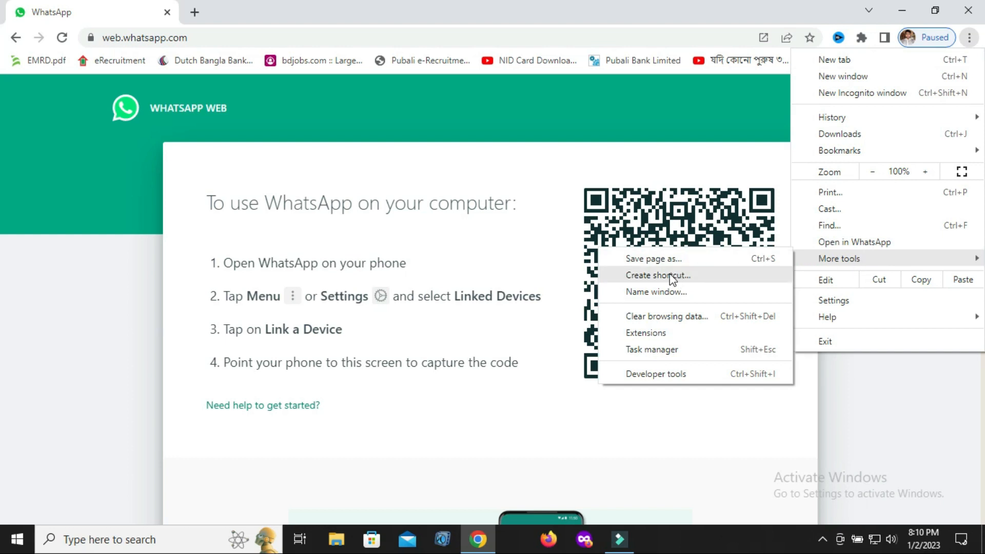
pyautogui.click(658, 275)
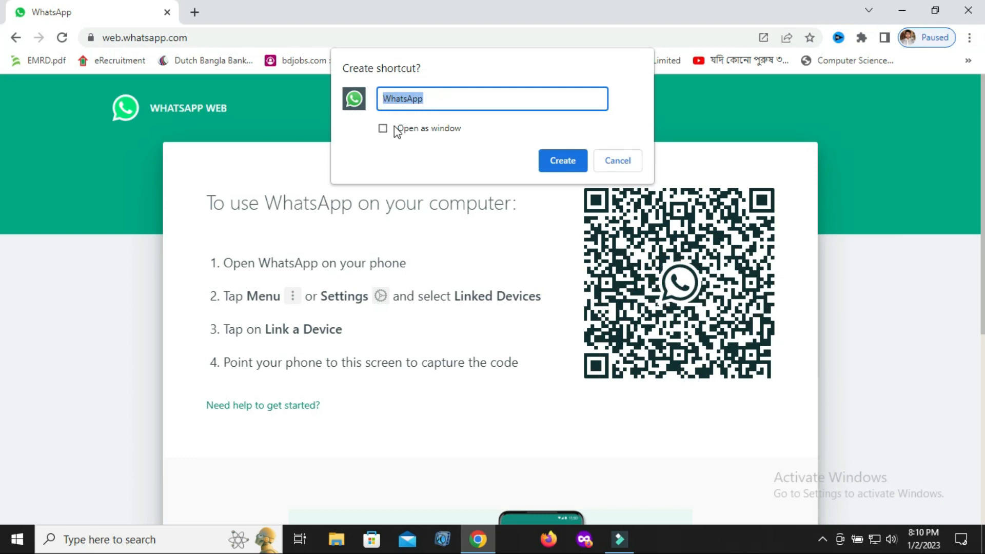
pyautogui.click(384, 128)
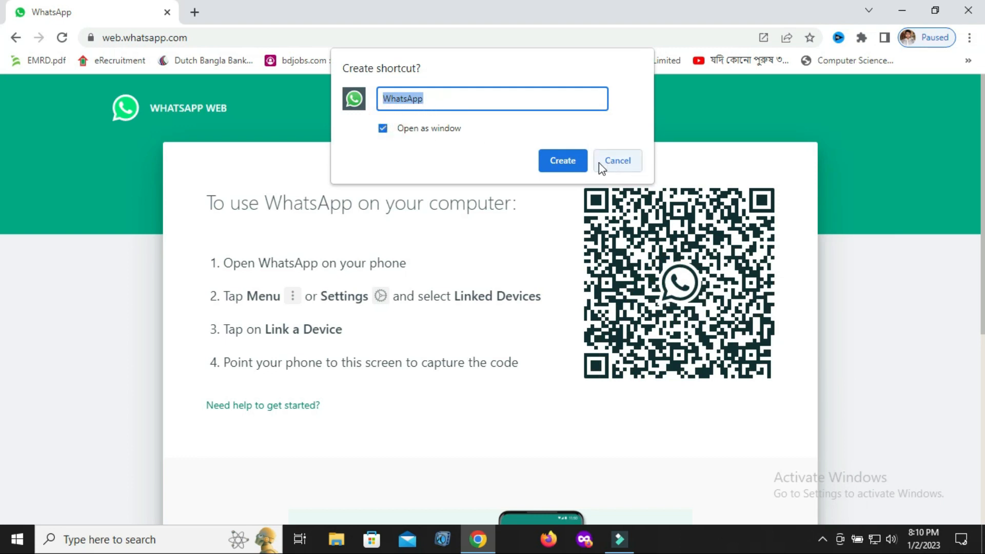
pyautogui.click(618, 160)
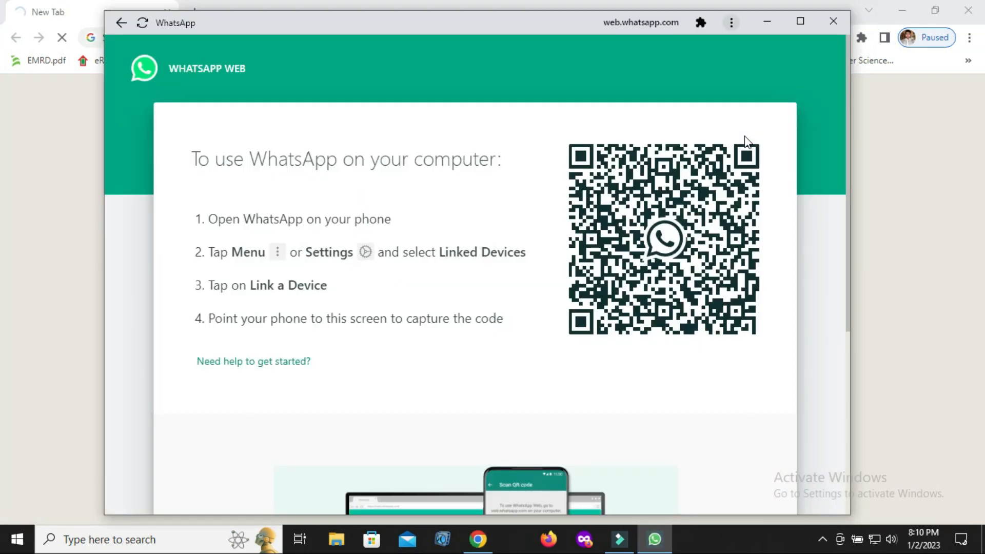
pyautogui.moveTo(832, 23)
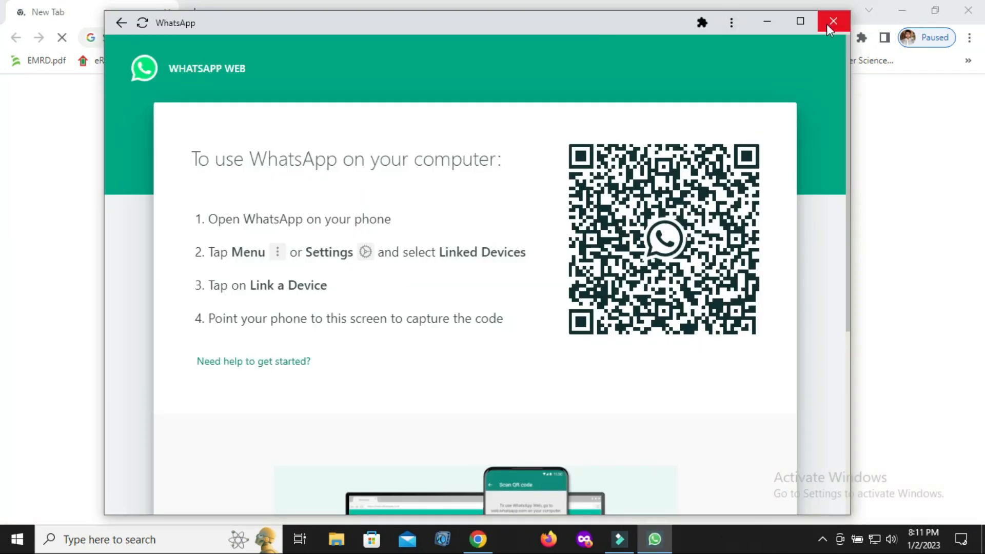
pyautogui.click(833, 21)
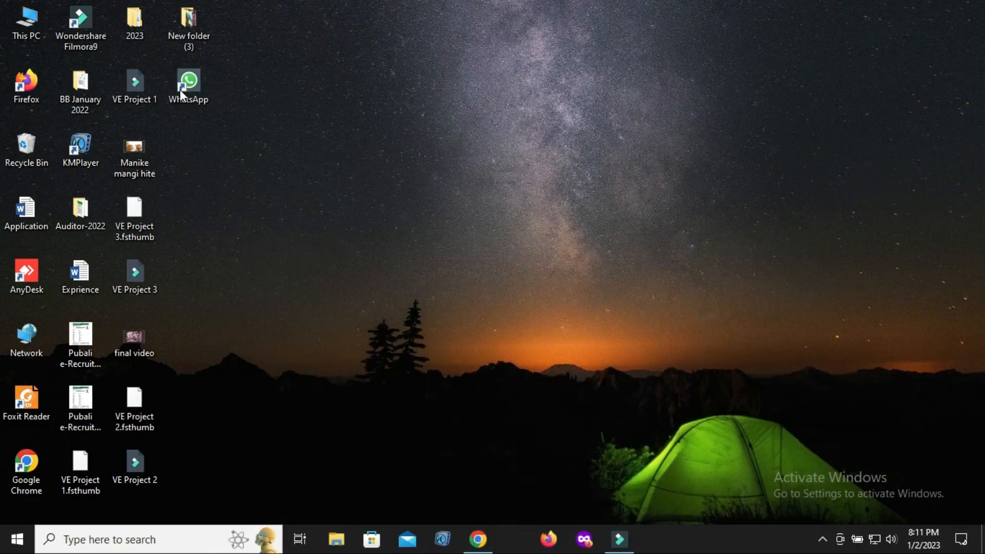
pyautogui.moveTo(226, 94)
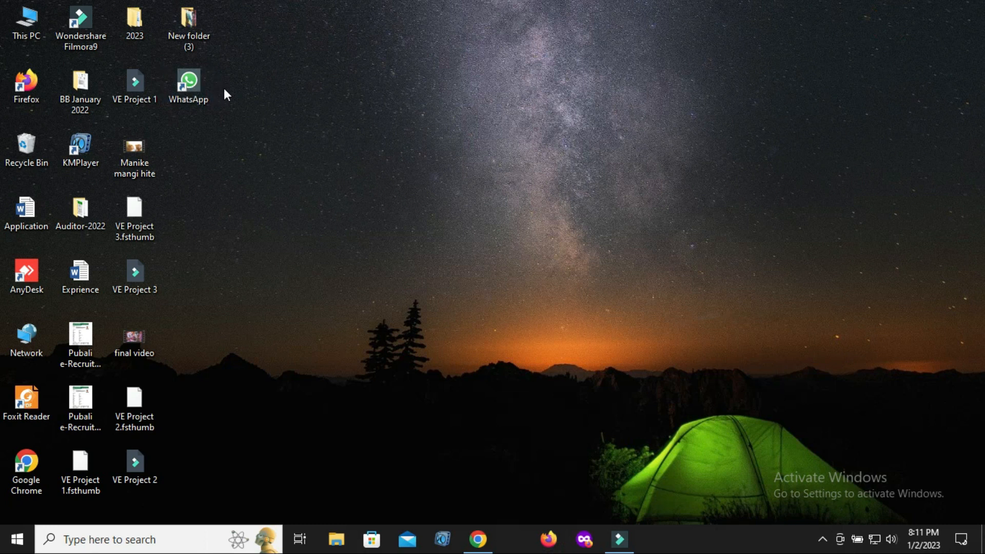
pyautogui.moveTo(193, 86)
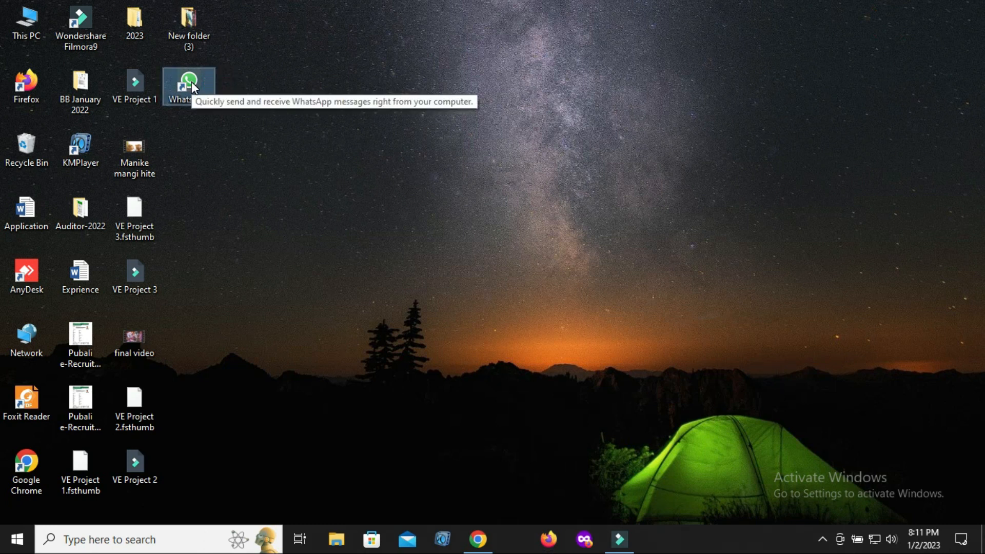
# - Launch the WhatsApp shortcut from the desktop to show the QR code window
pyautogui.doubleClick(185, 80)
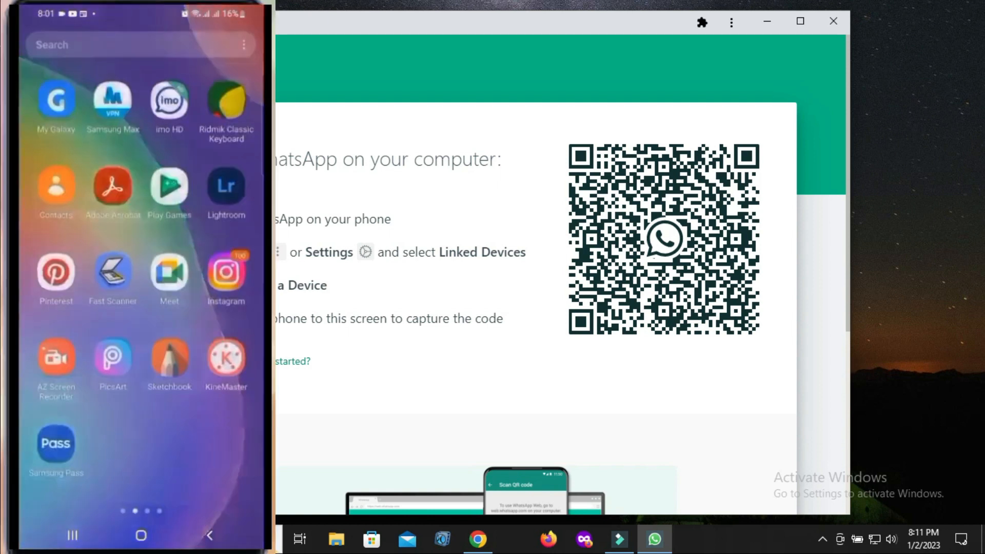
# - On the phone, go through WhatsApp Settings to the QR scanner, scan the code and continue linking
pyautogui.hscroll(-3)
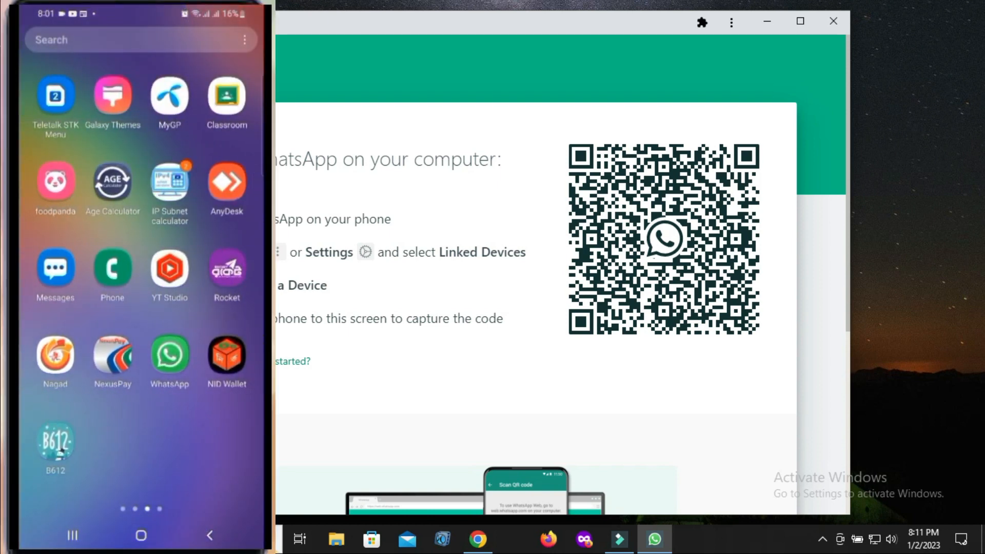
pyautogui.click(169, 355)
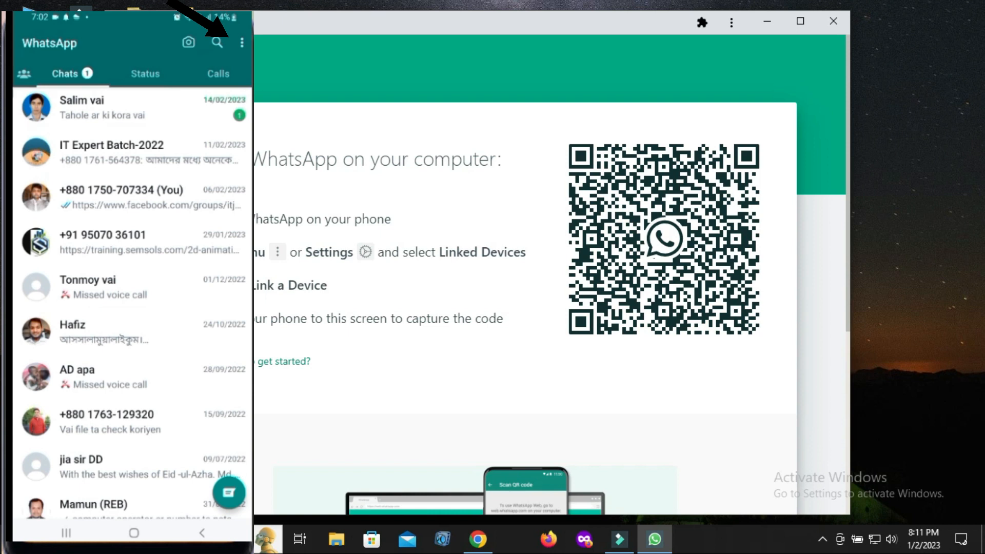
pyautogui.click(241, 41)
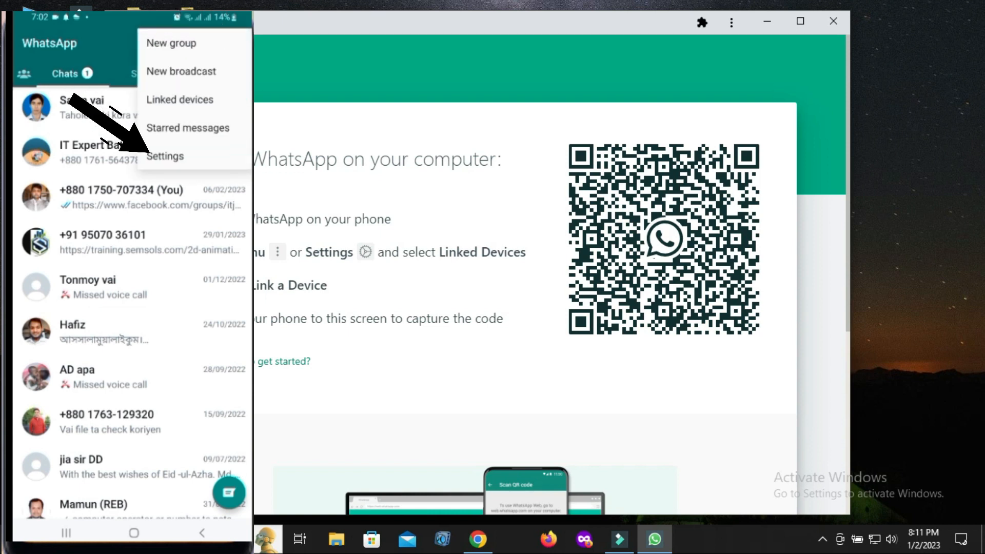
pyautogui.click(165, 156)
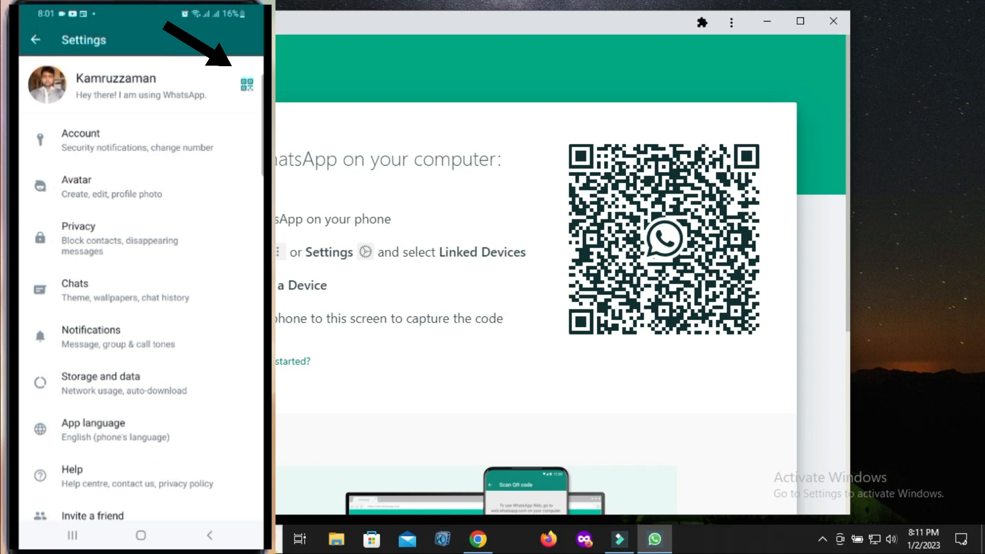
pyautogui.click(244, 86)
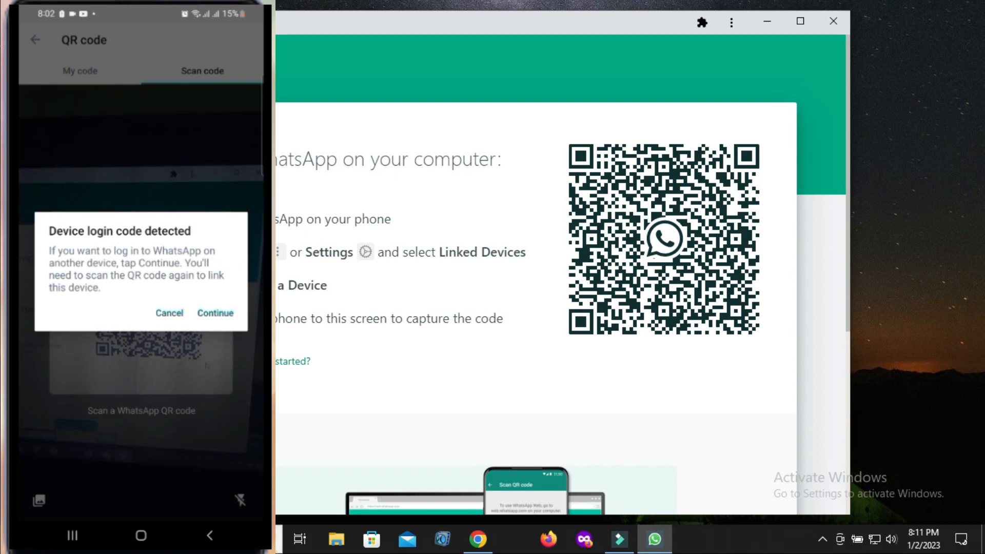
pyautogui.click(215, 313)
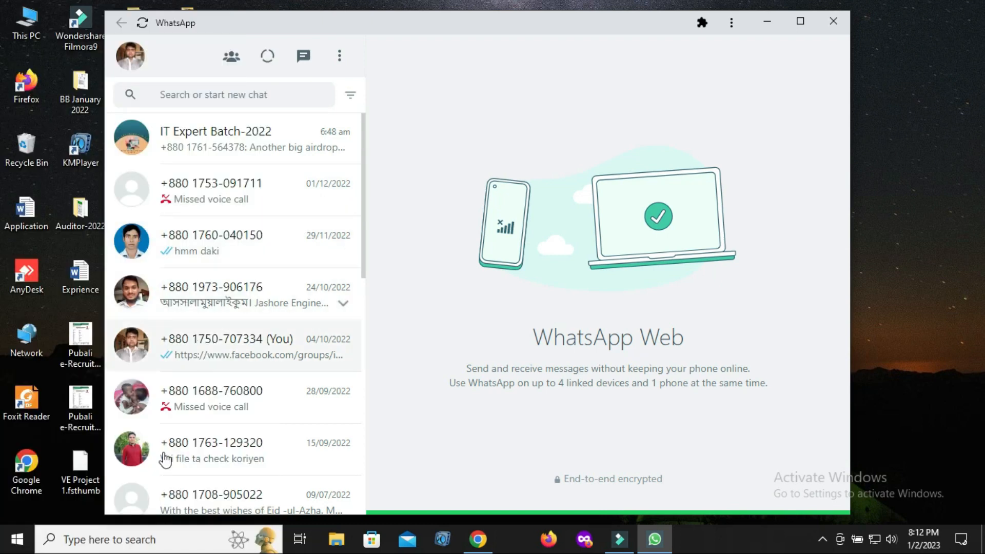
# - Review the linked chat list, then close the WhatsApp app window
pyautogui.scroll(-3)
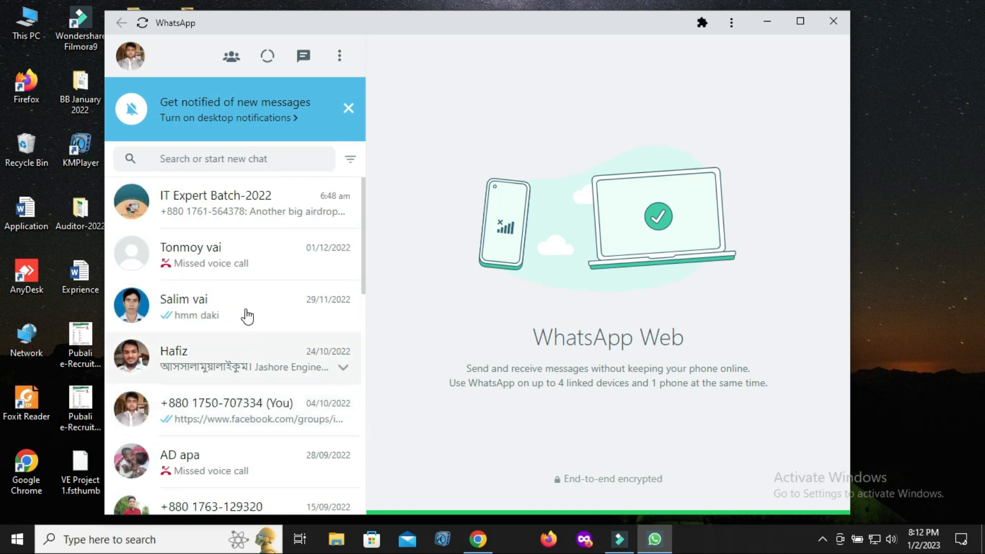
pyautogui.click(199, 198)
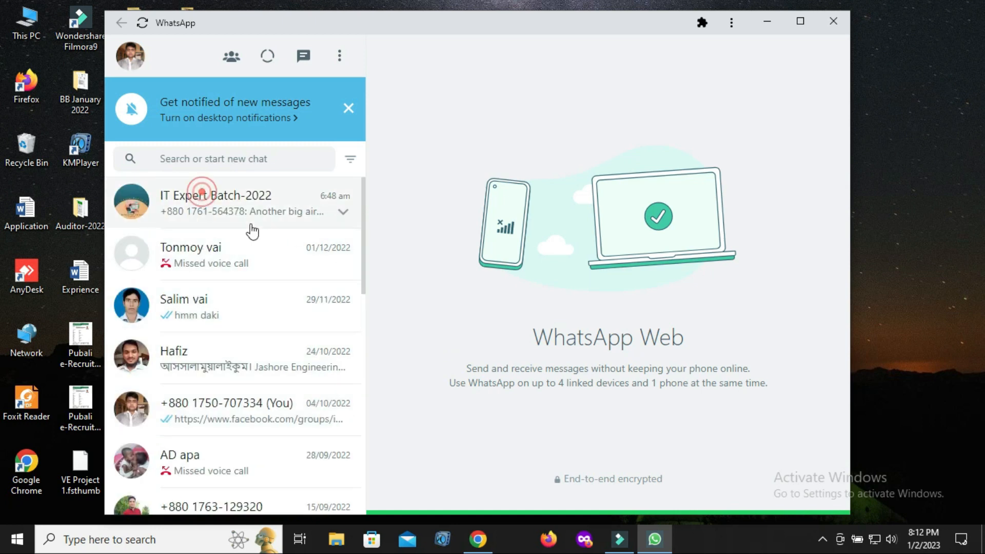
pyautogui.click(833, 21)
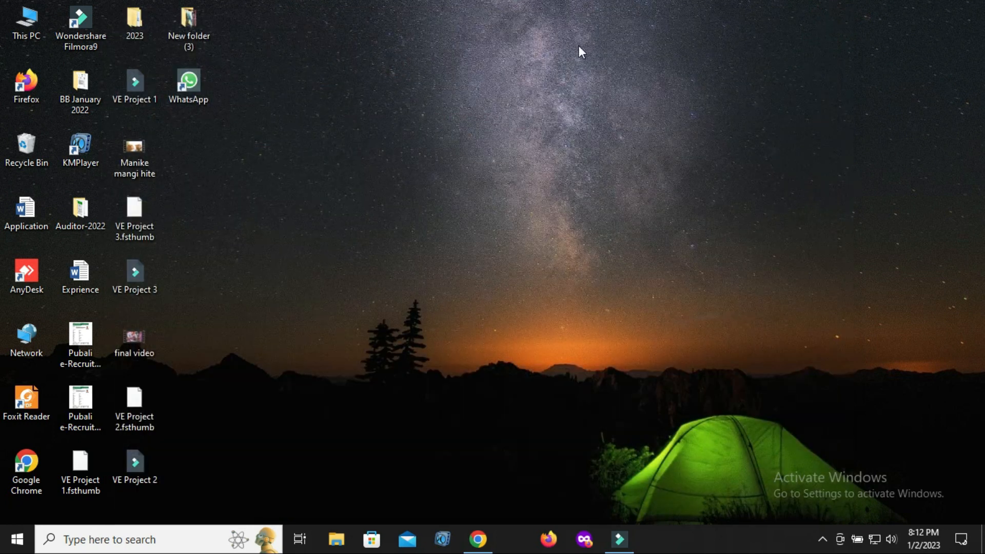
# - Reopen the WhatsApp shortcut with chats still linked and start logging out
pyautogui.click(189, 82)
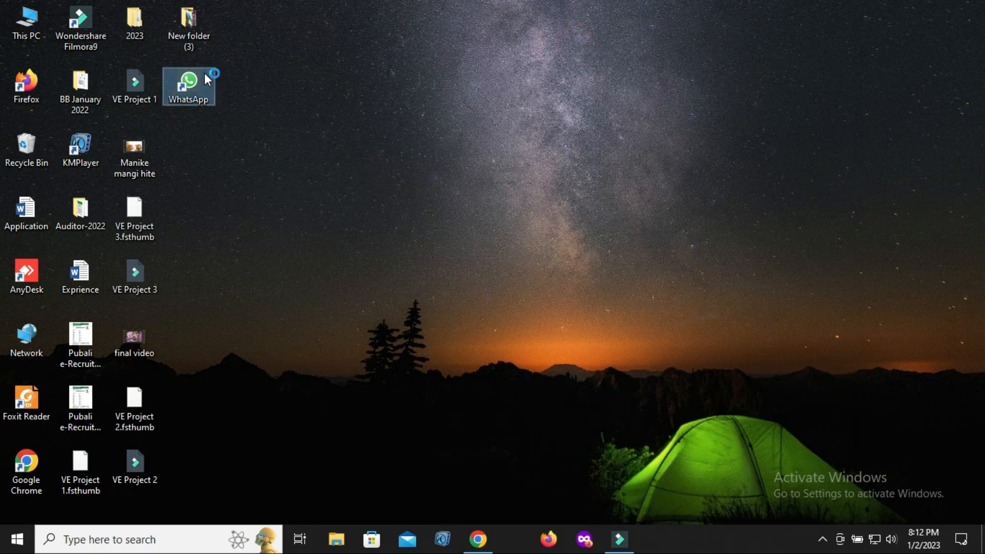
pyautogui.doubleClick(188, 80)
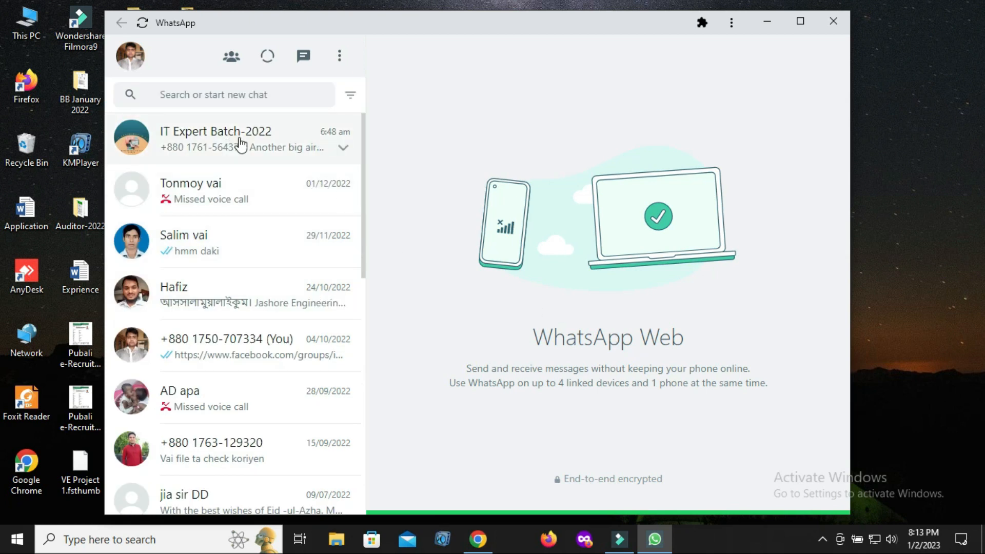
pyautogui.click(339, 55)
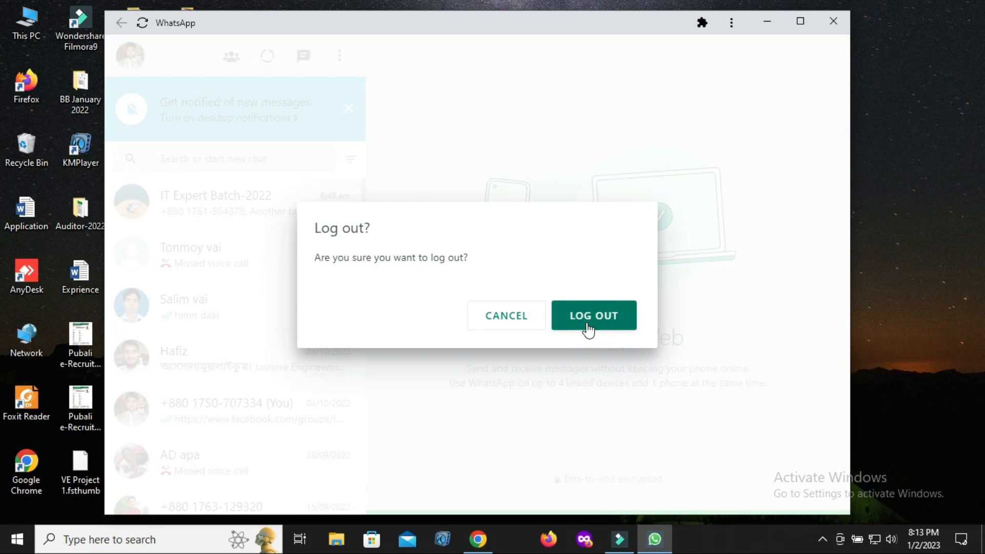
# - Confirm LOG OUT so WhatsApp Web no longer shows the chat list
pyautogui.click(593, 315)
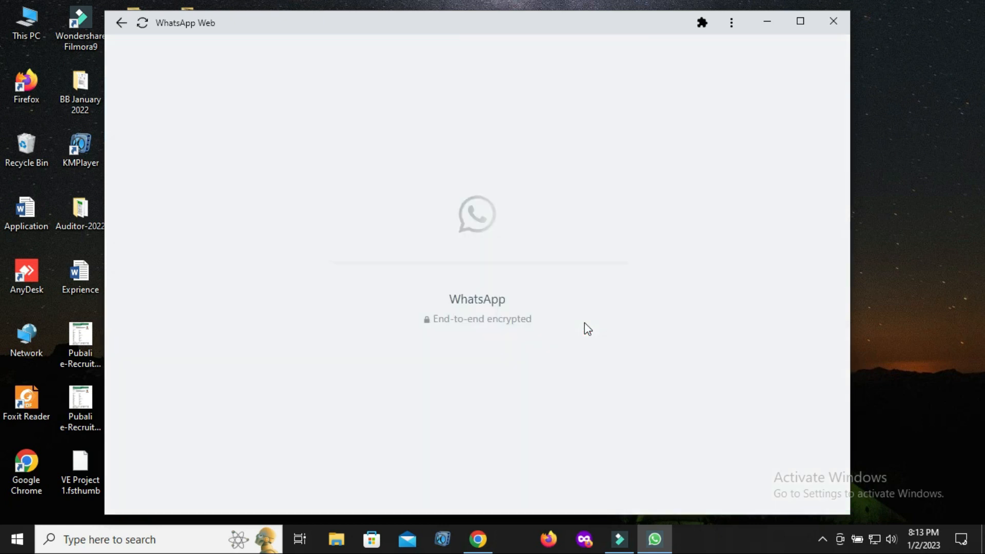